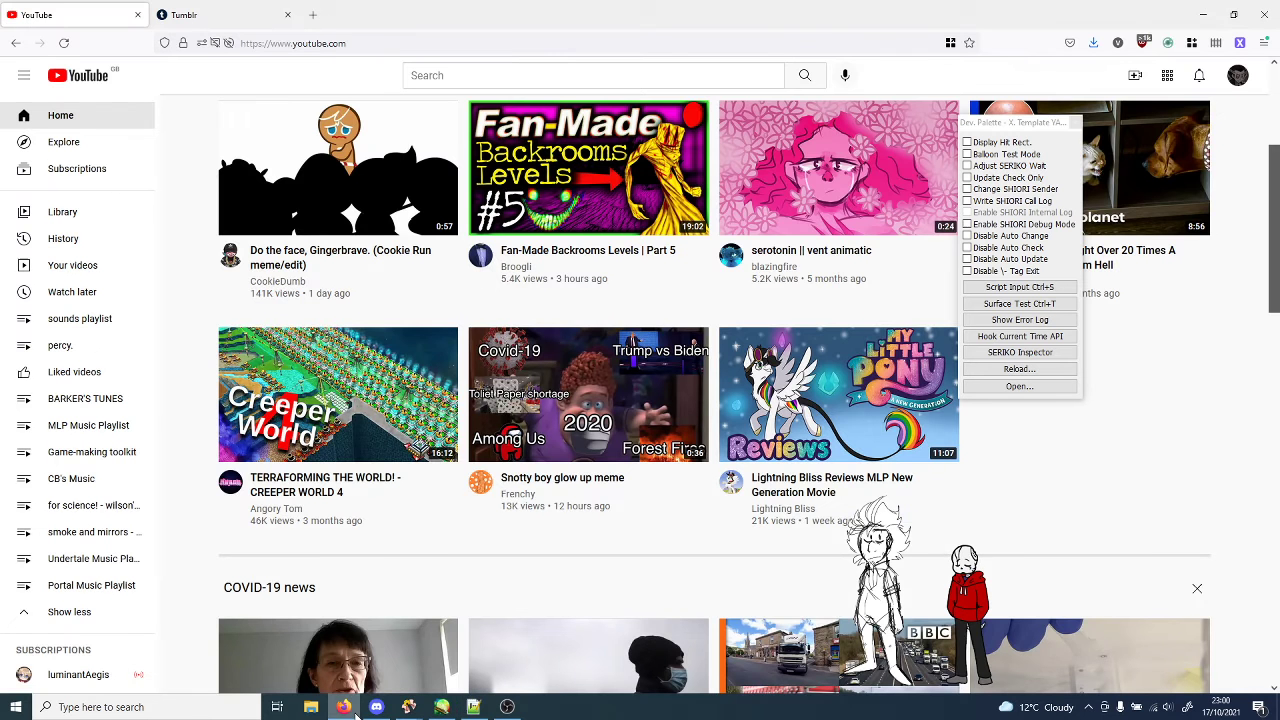
Step: Switch from Firefox to the surfaces.txt window in Notepad++
{"action": "left_click", "coordinate": [473, 707]}
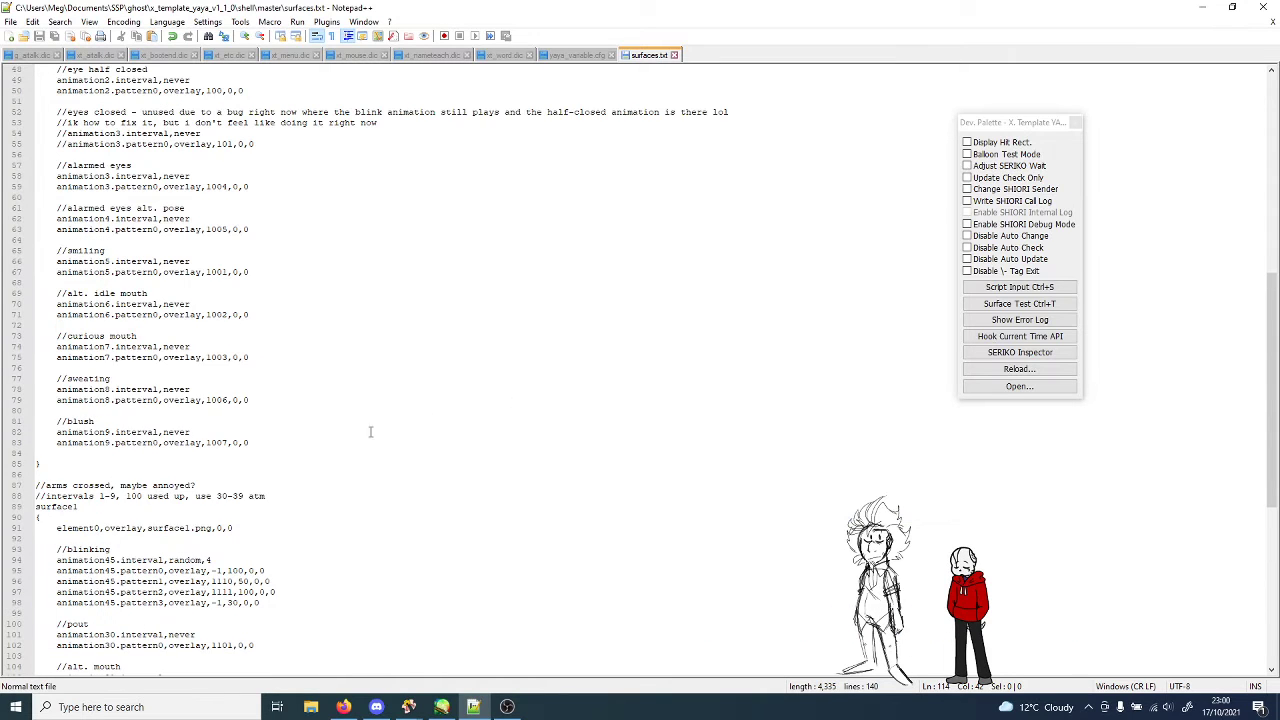
Step: Scroll down to surface1's alt. eye pose 2 entry to add blank lines after it
{"action": "scroll", "scroll_direction": "down", "scroll_amount": 3}
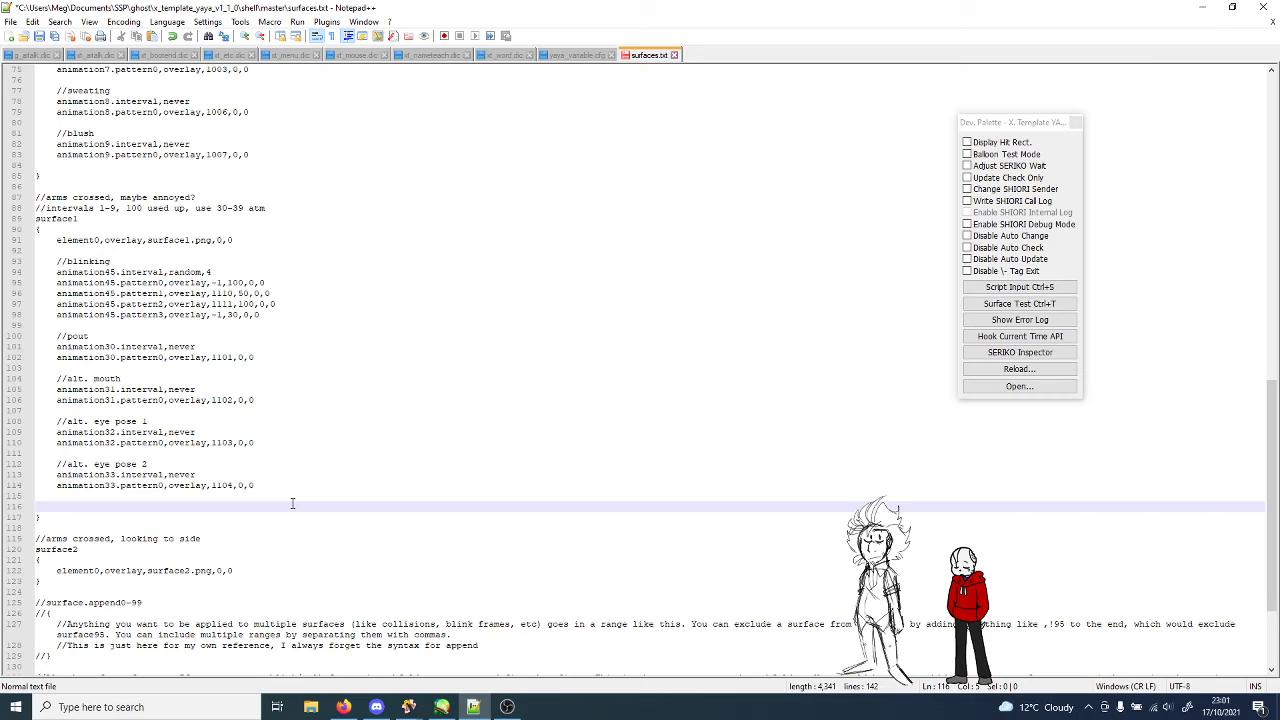
Step: Add the //sweating comment with animation34 pattern0 overlay 1105
{"action": "type", "text": "//sweatin"}
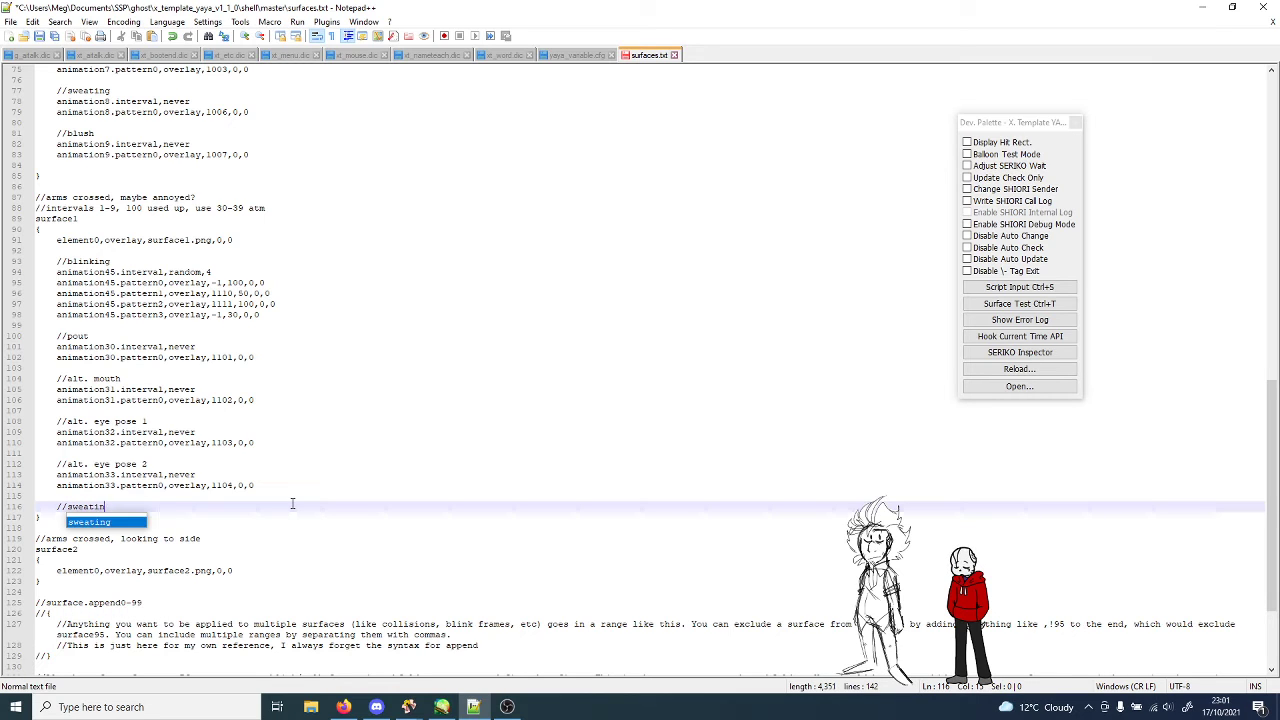
{"action": "type", "text": "animation34."}
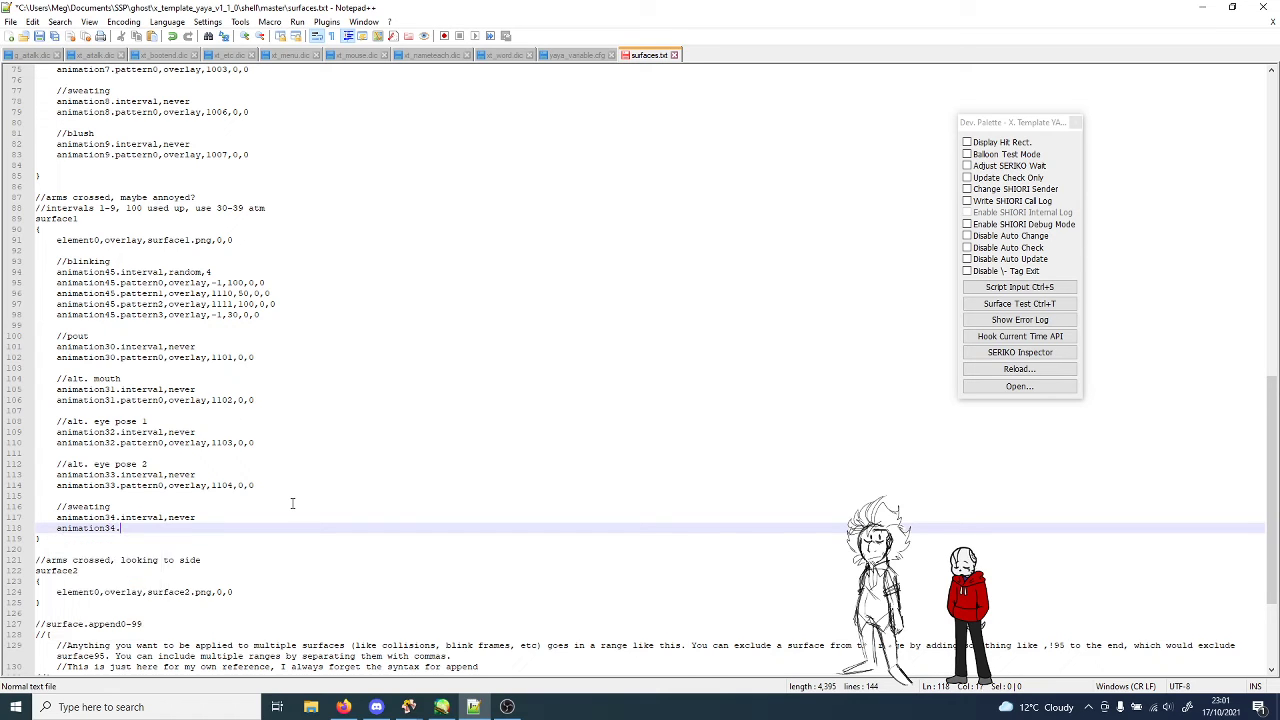
{"action": "type", "text": "pattern0,overlay,1105,0,0"}
{"action": "type", "text": "animation35"}
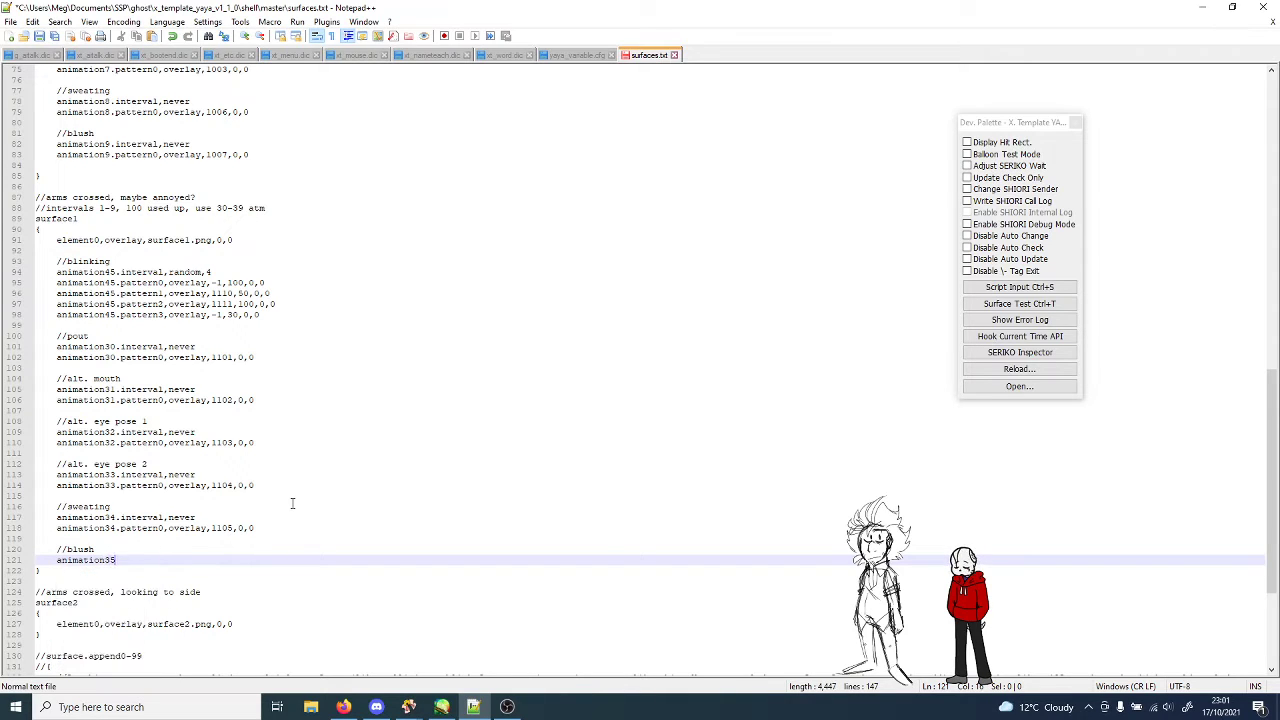
Step: Add the blush entry: animation35 interval never, pattern0 overlay 1106
{"action": "type", "text": ".interval"}
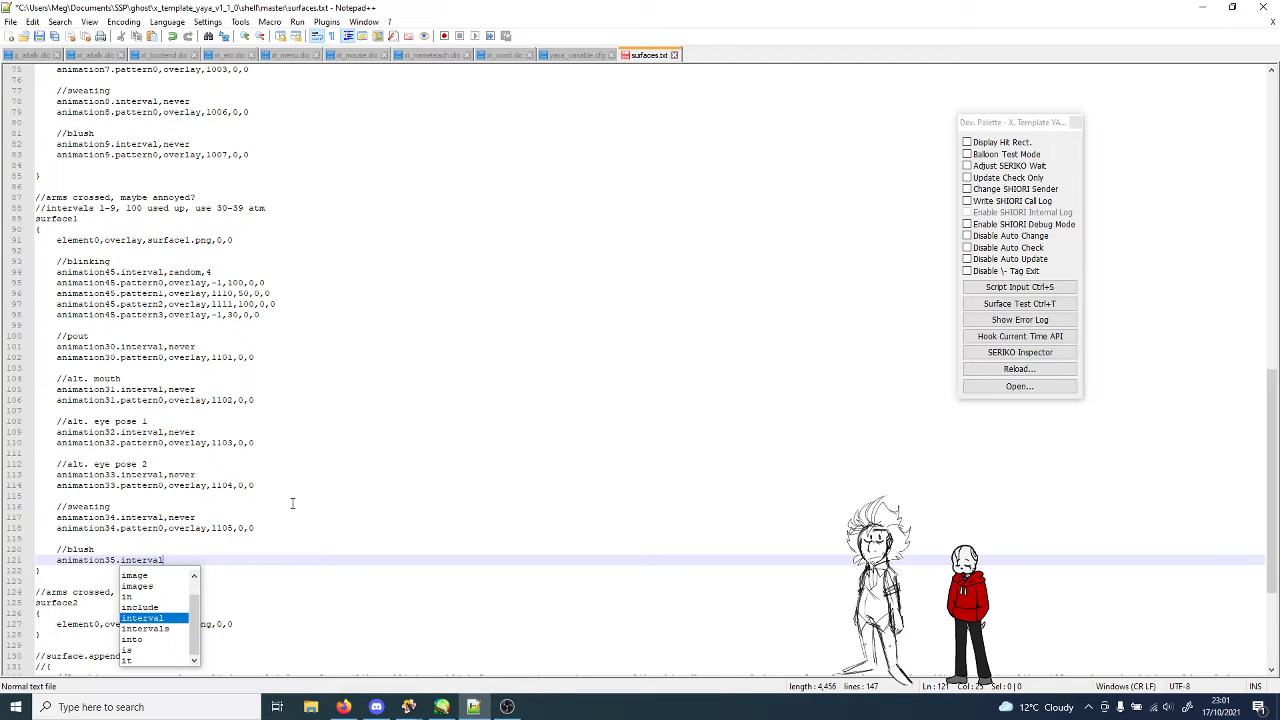
{"action": "type", "text": "animation35"}
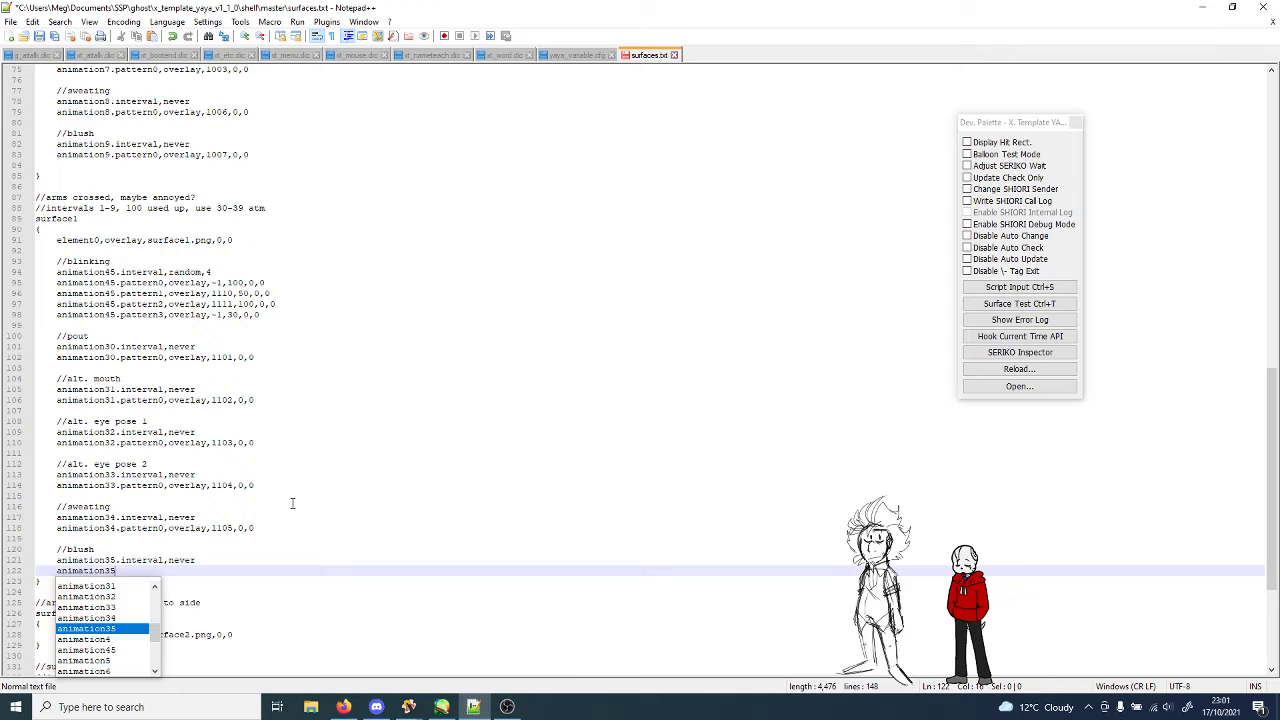
{"action": "type", "text": ".pattern0,over"}
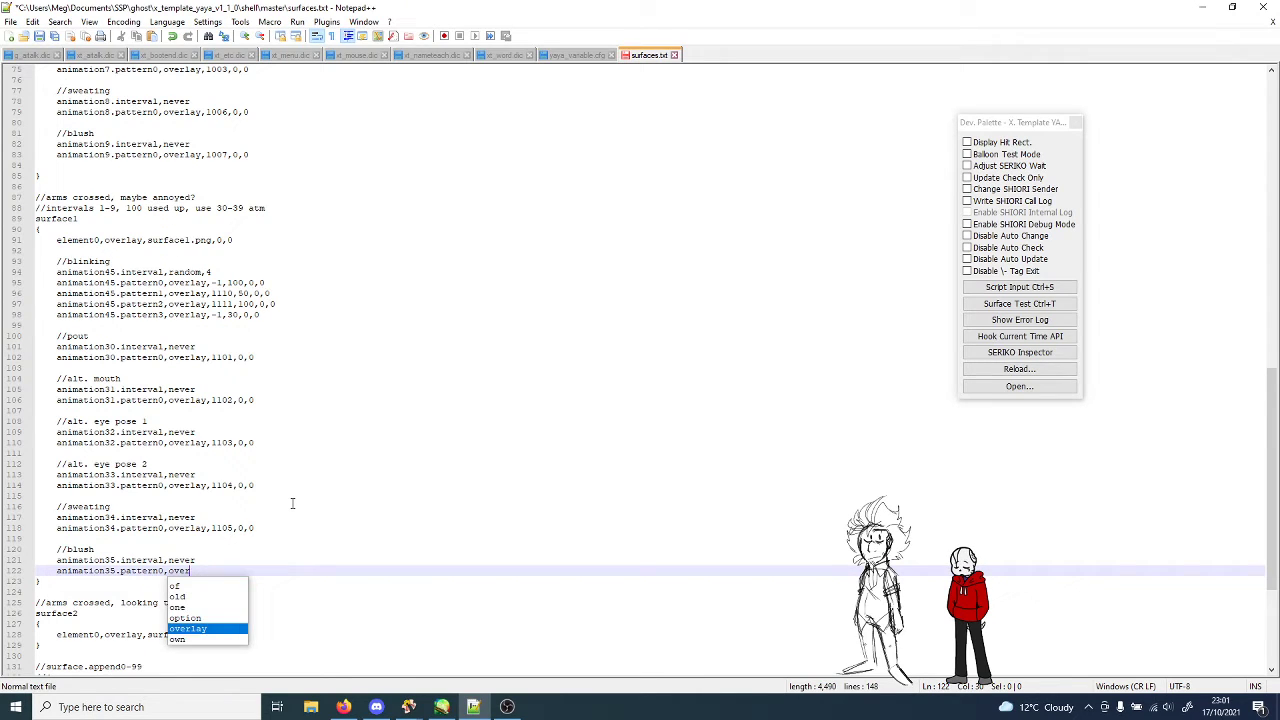
{"action": "type", "text": ",1106,0,0"}
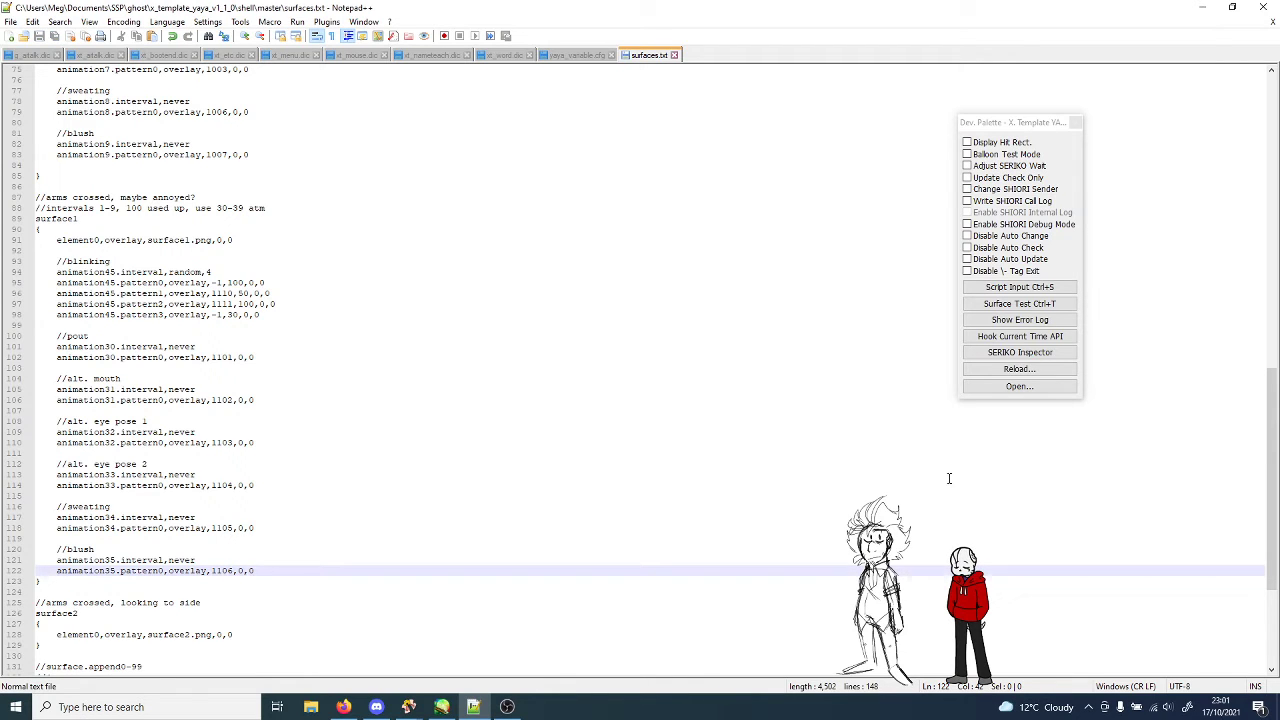
{"action": "left_click", "coordinate": [1019, 369]}
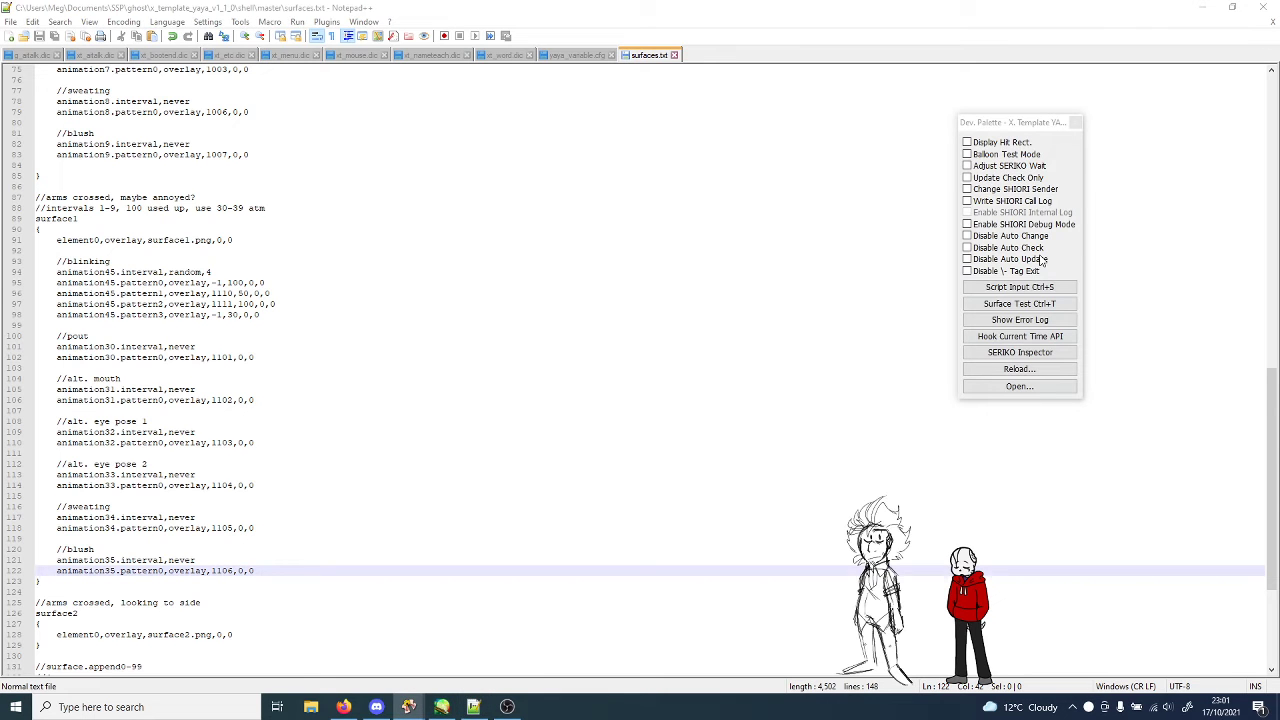
Step: Preview a surface from the ghost's surface list in Surface Test
{"action": "left_click", "coordinate": [1019, 303]}
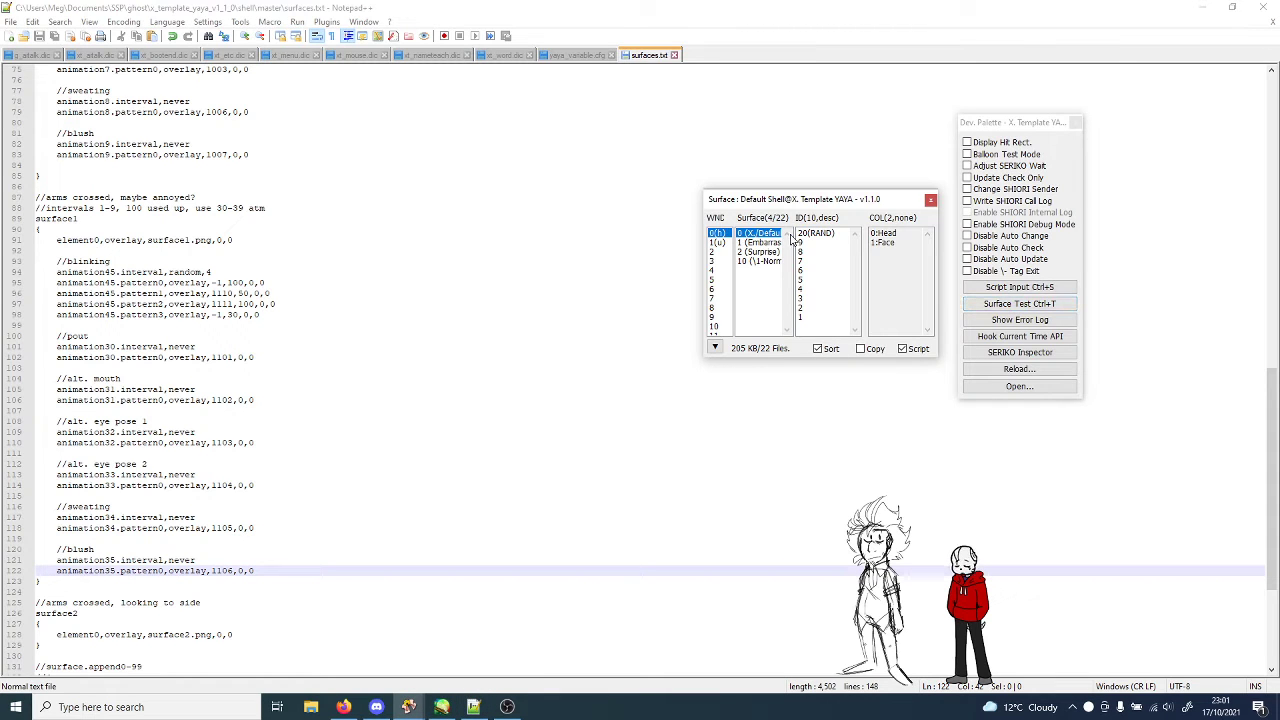
{"action": "left_click", "coordinate": [760, 242]}
{"action": "type", "text": "//eyes half-closed"}
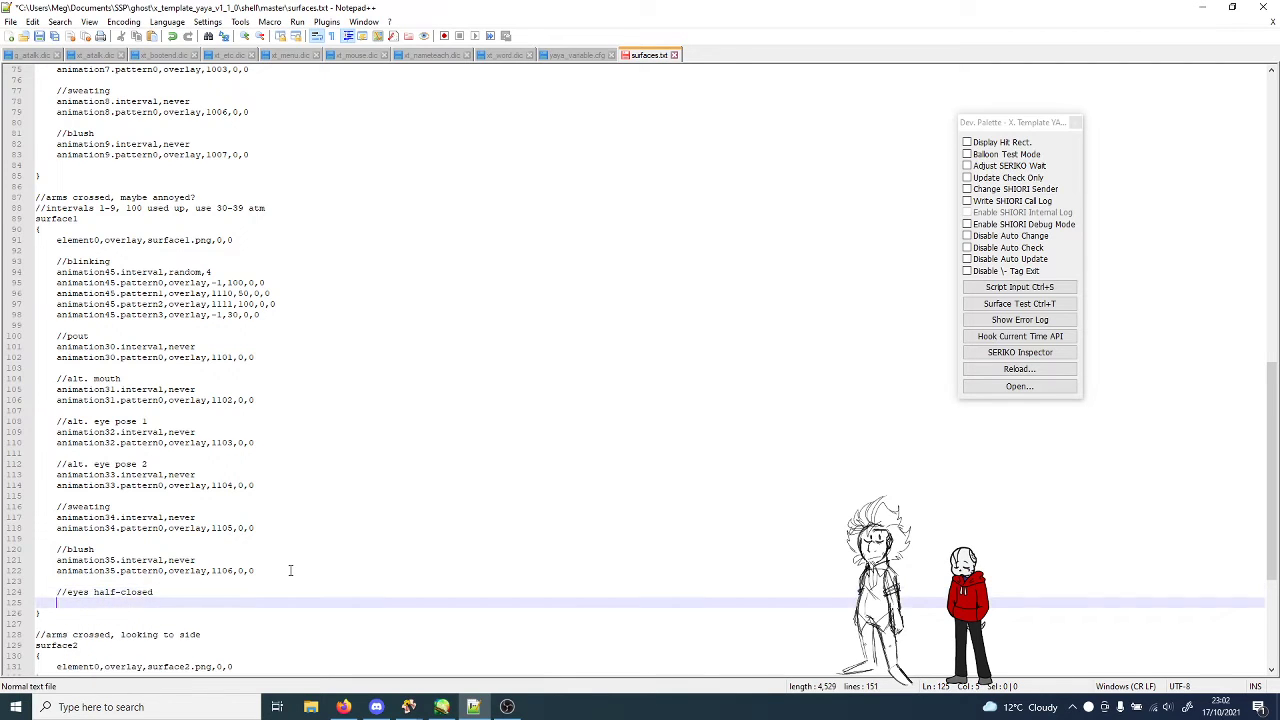
Step: Type animation36.interval,never and animation36.pattern0,overlay,1110,0,0 under the eyes half-closed comment
{"action": "type", "text": "animation36"}
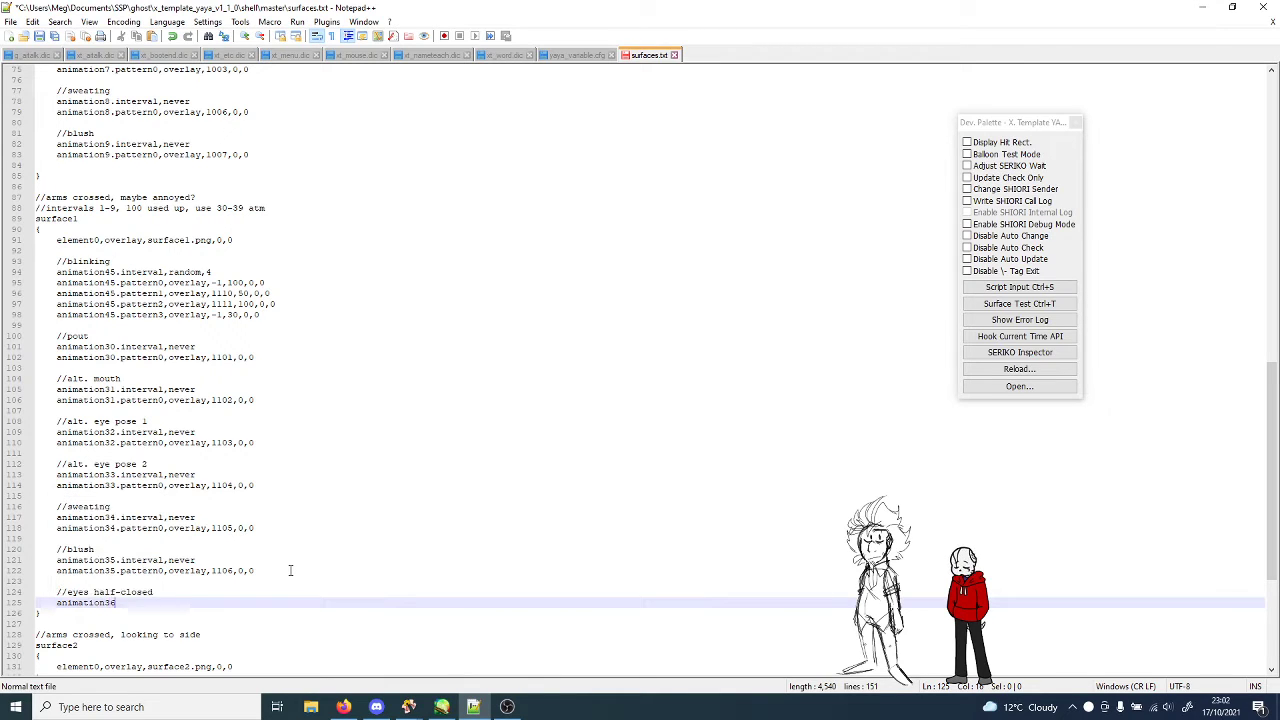
{"action": "type", "text": ".interval,never"}
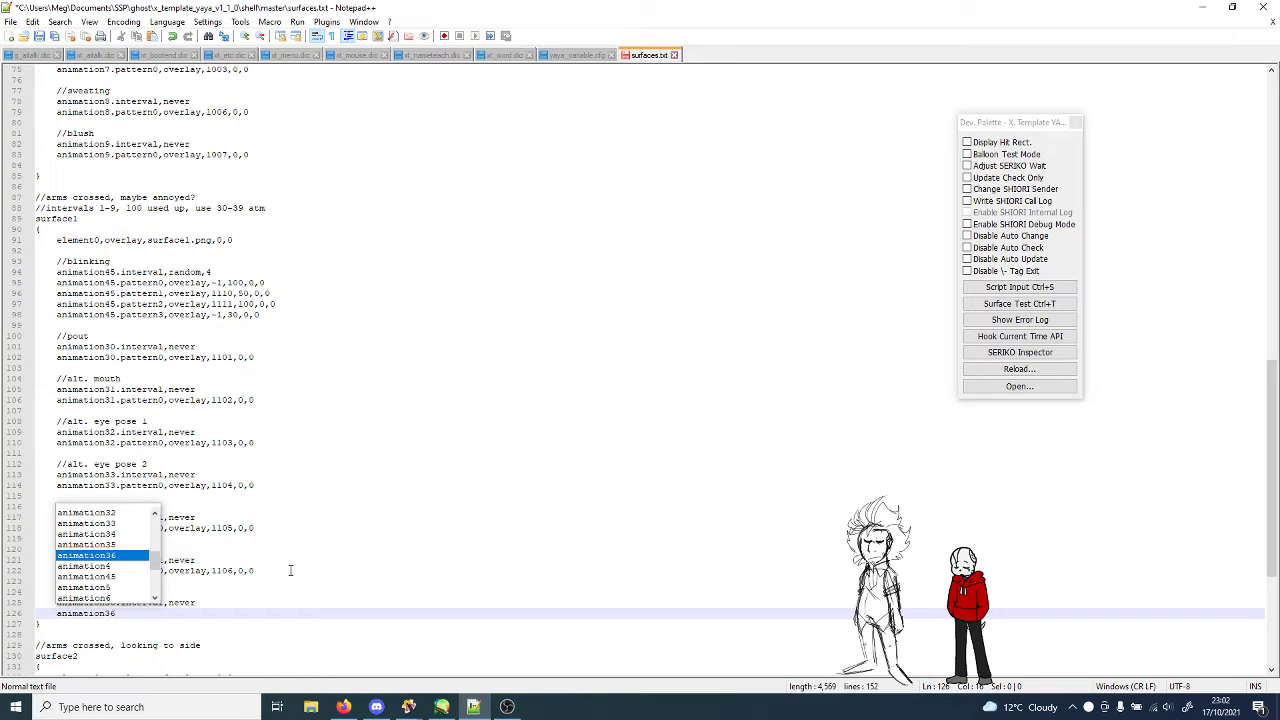
{"action": "type", "text": "animation36.pattern0,overlay,"}
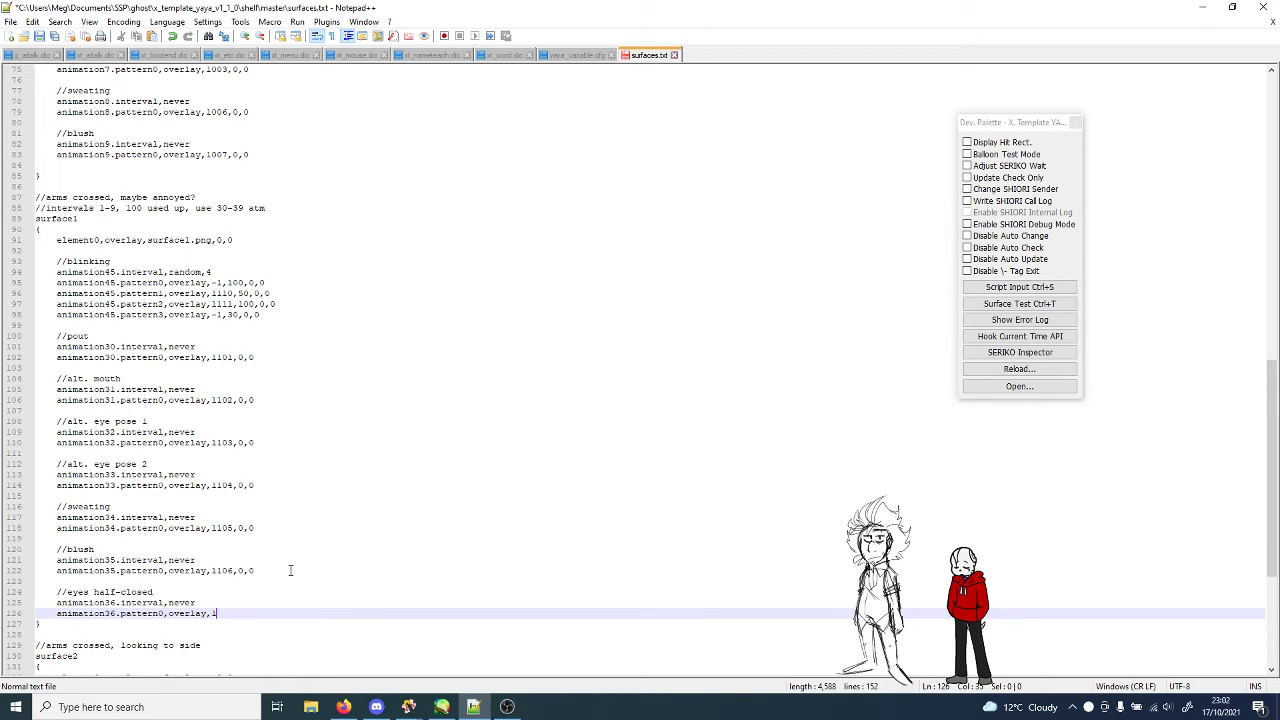
{"action": "type", "text": "110,0,0"}
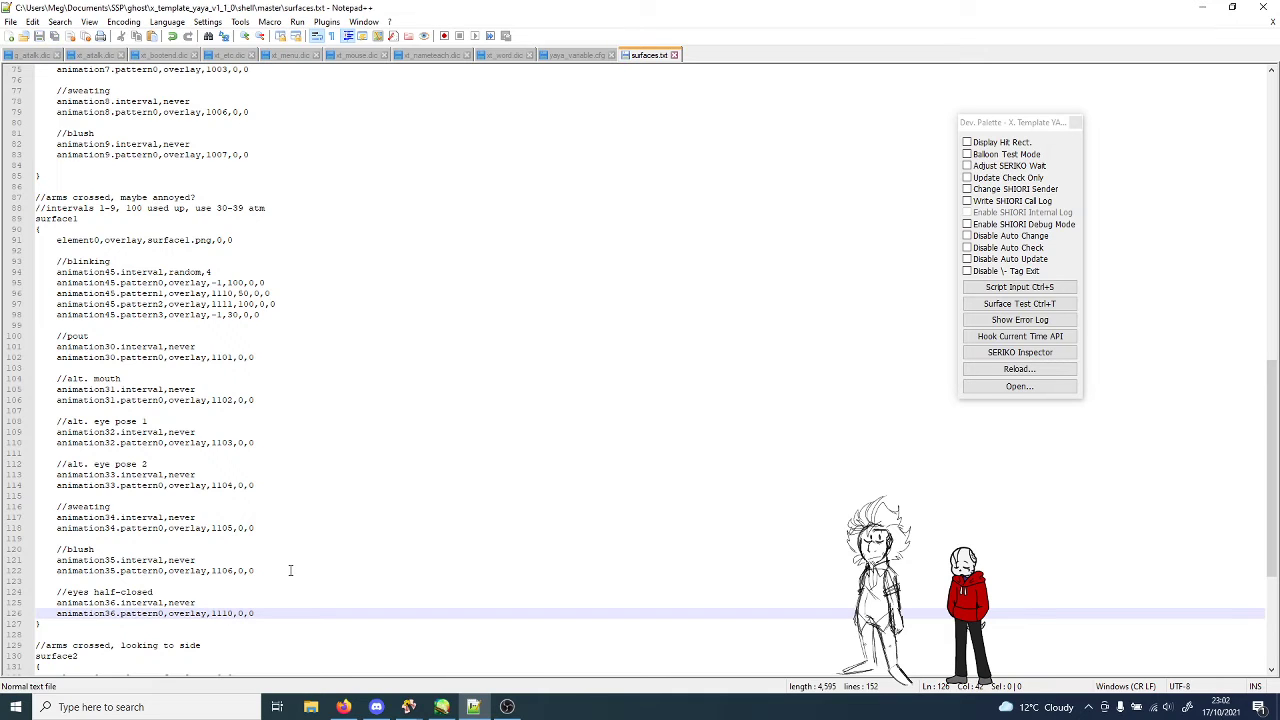
{"action": "left_click", "coordinate": [1019, 386]}
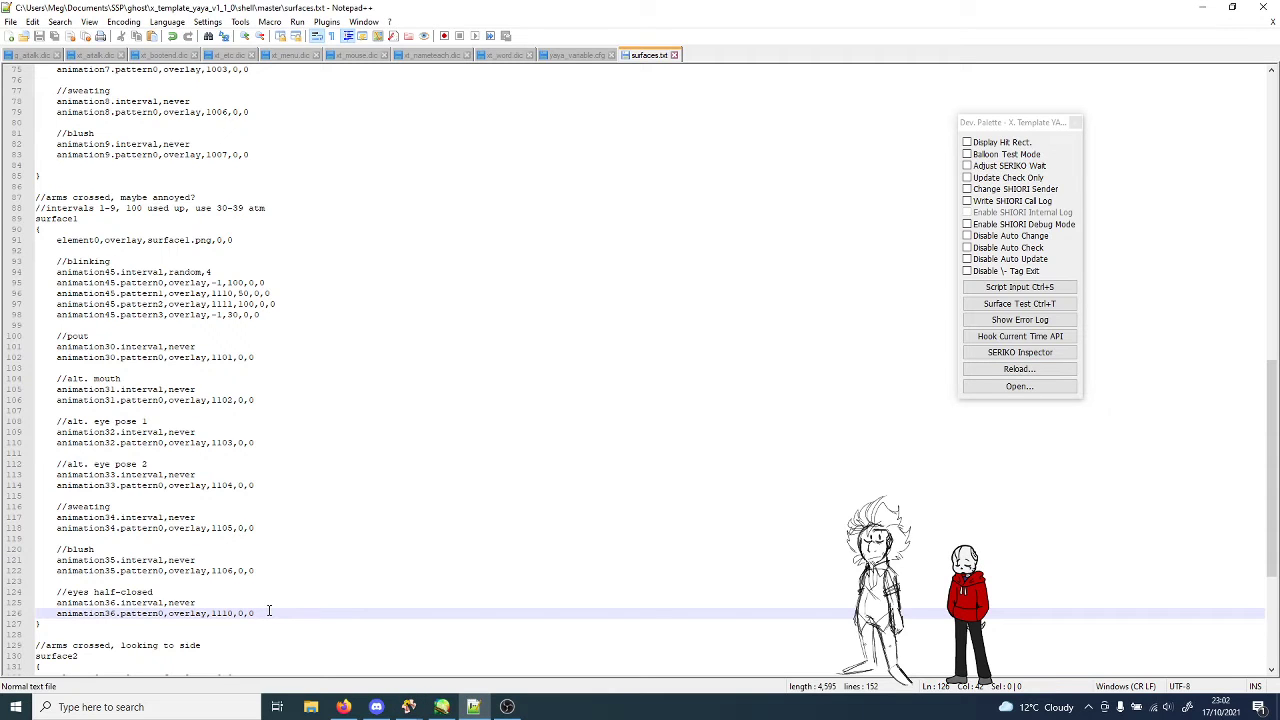
{"action": "scroll", "scroll_direction": "up", "scroll_amount": 3}
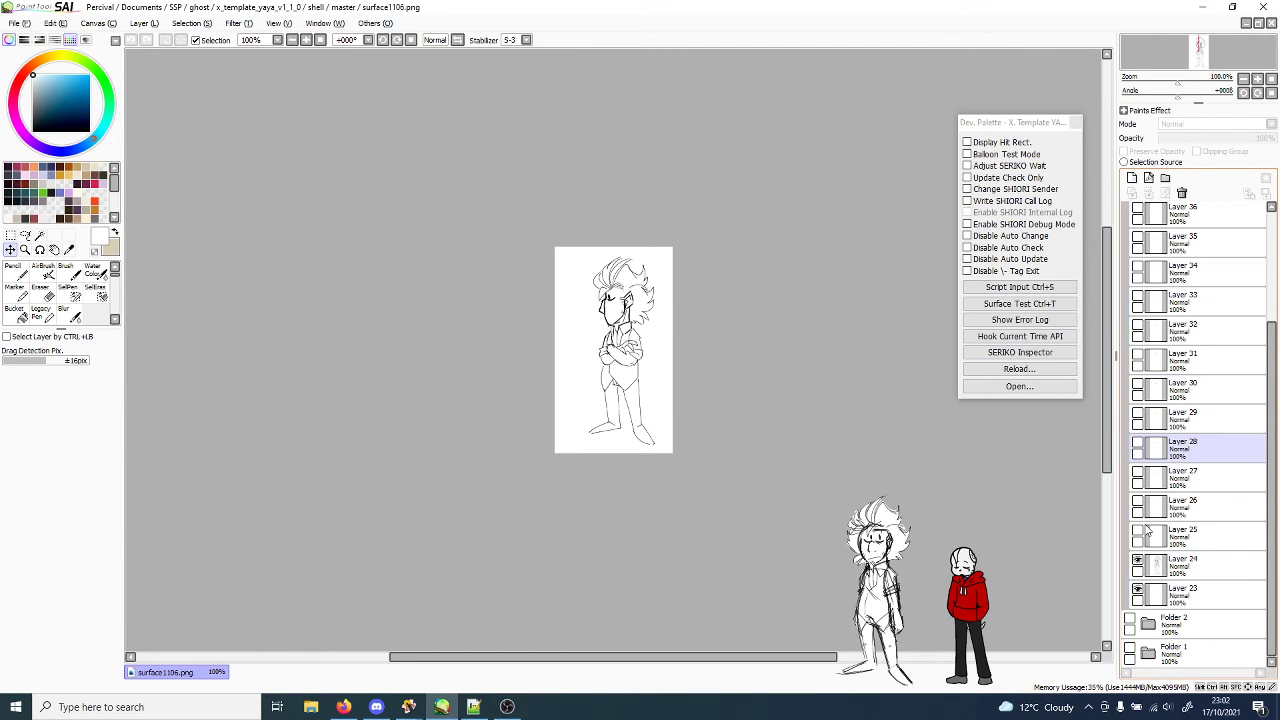
Step: Save the canvas as surface1106 PNG, then return to surfaces.txt
{"action": "left_click", "coordinate": [14, 23]}
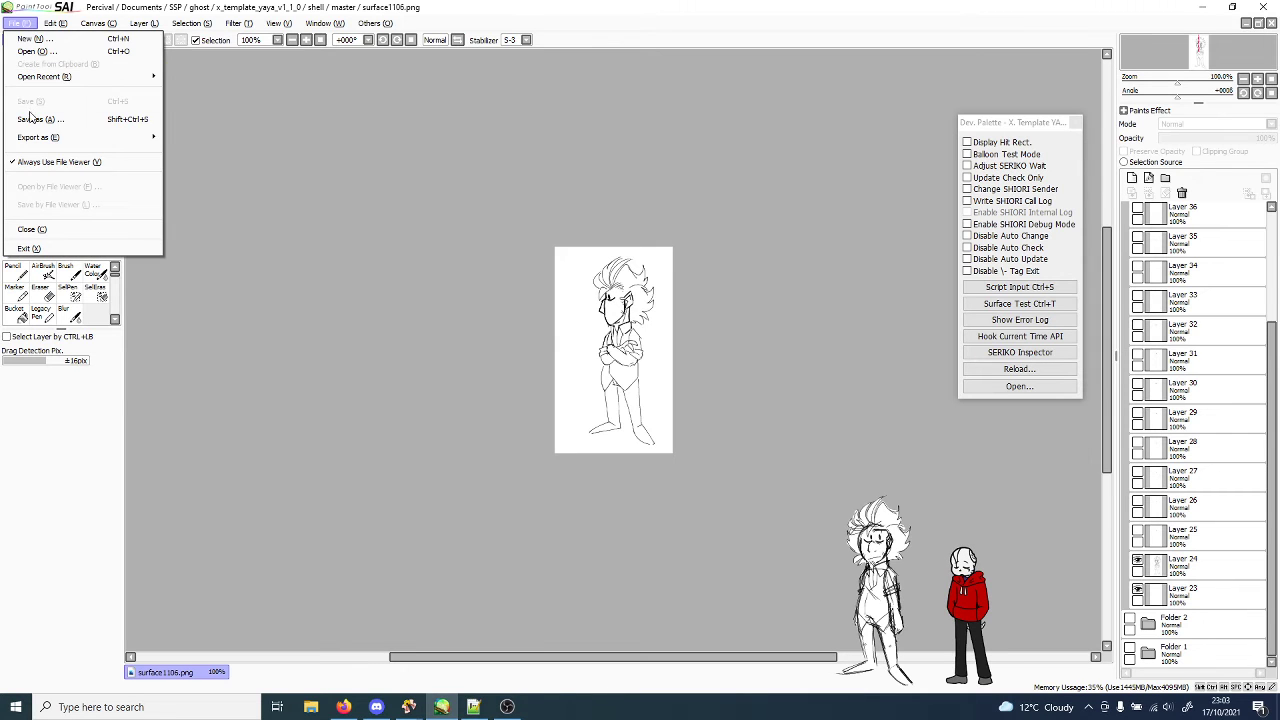
{"action": "left_click", "coordinate": [33, 119]}
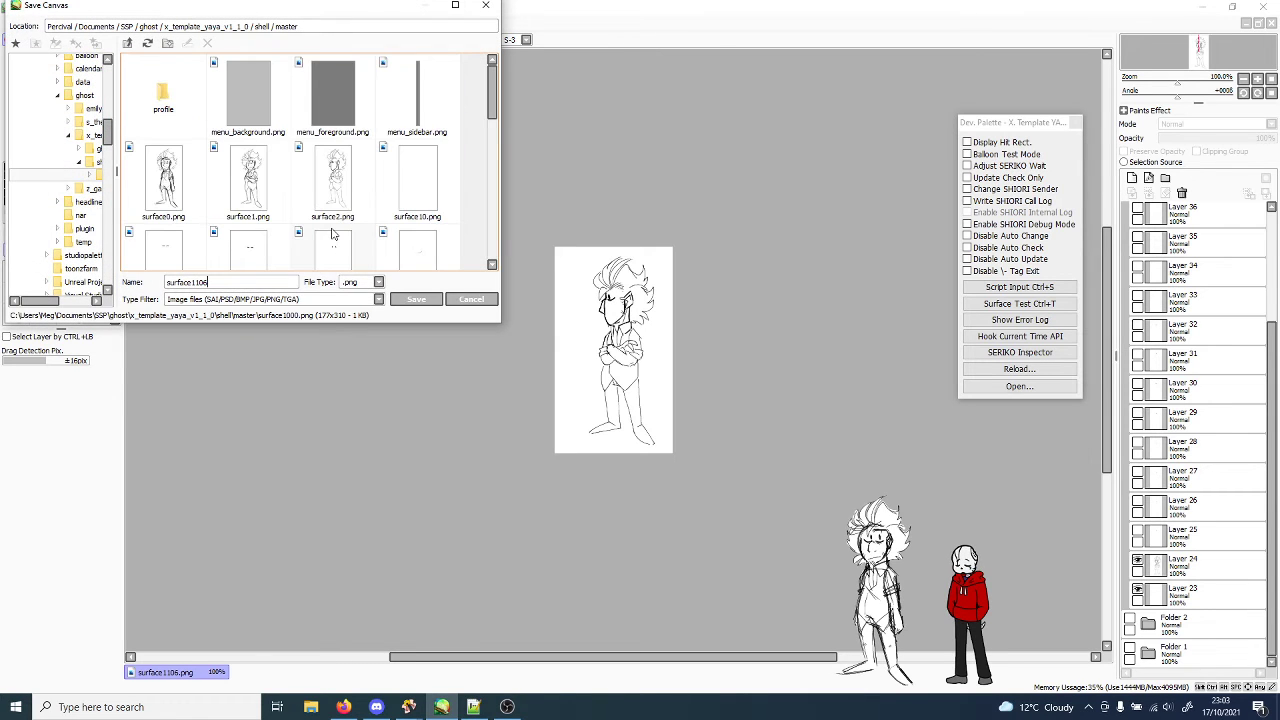
{"action": "left_click", "coordinate": [416, 299]}
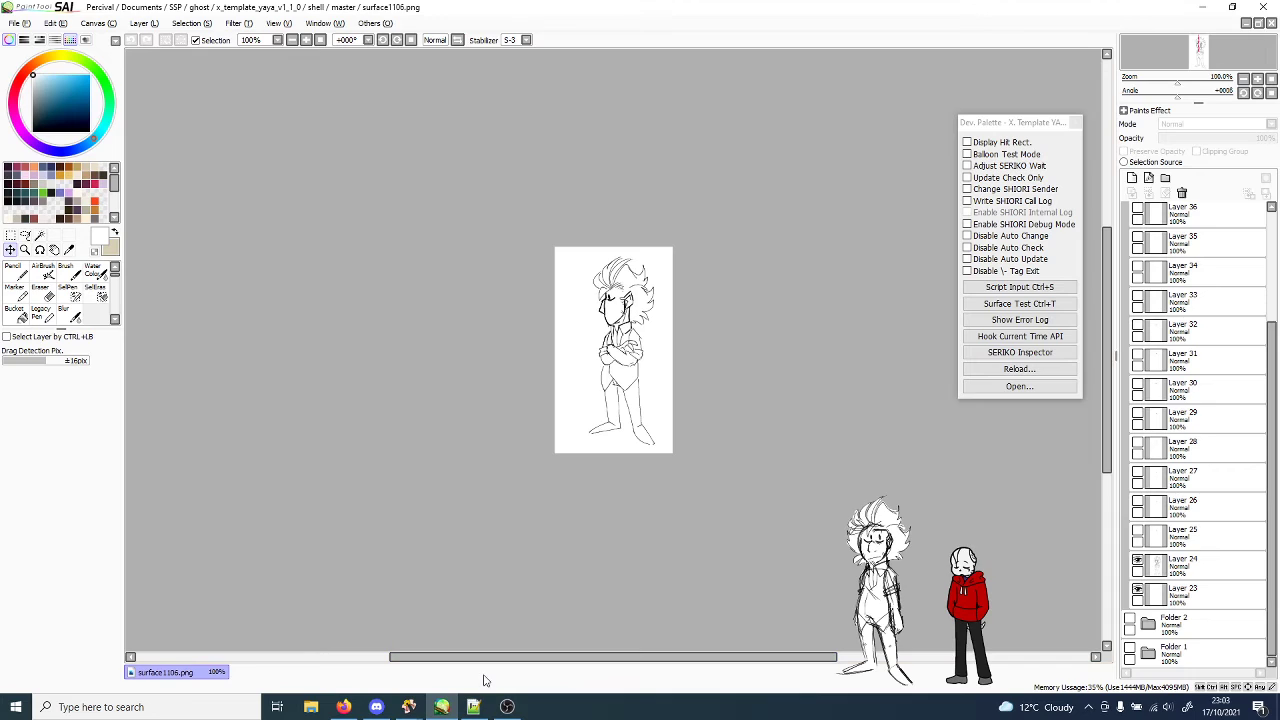
{"action": "left_click", "coordinate": [441, 707]}
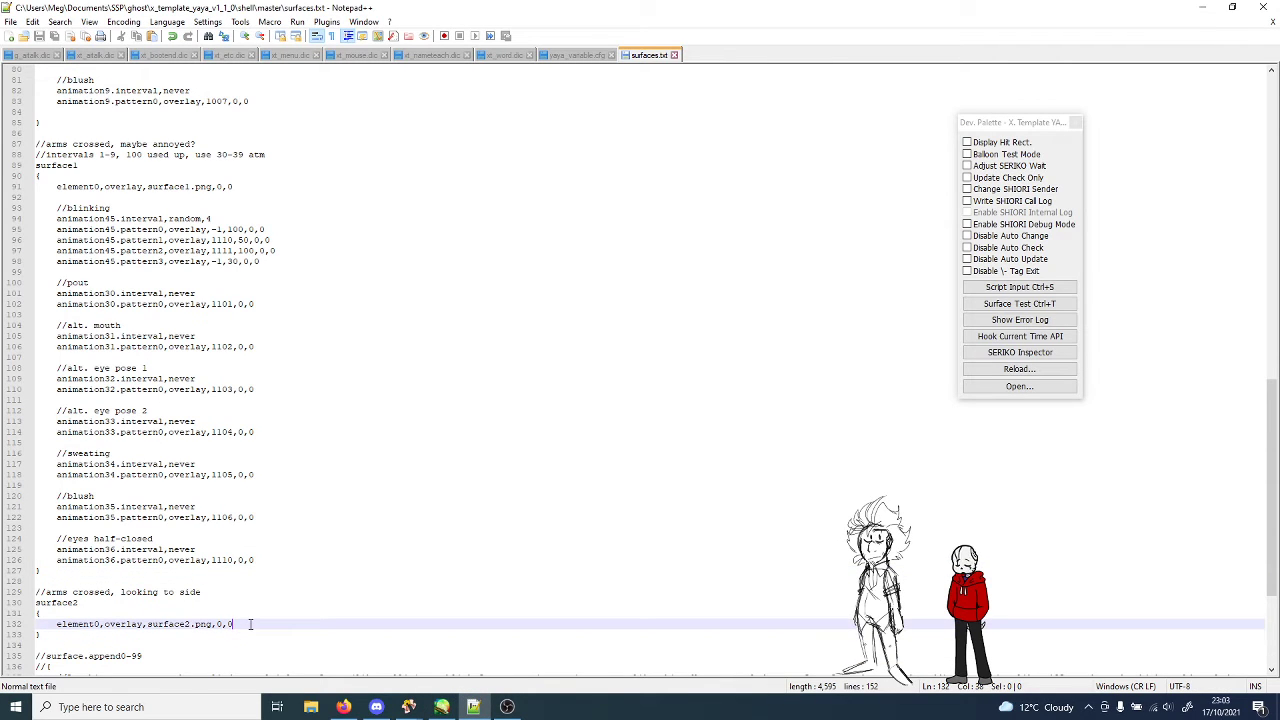
Step: Add a new empty line below surface2's element0 line
{"action": "key", "text": "enter"}
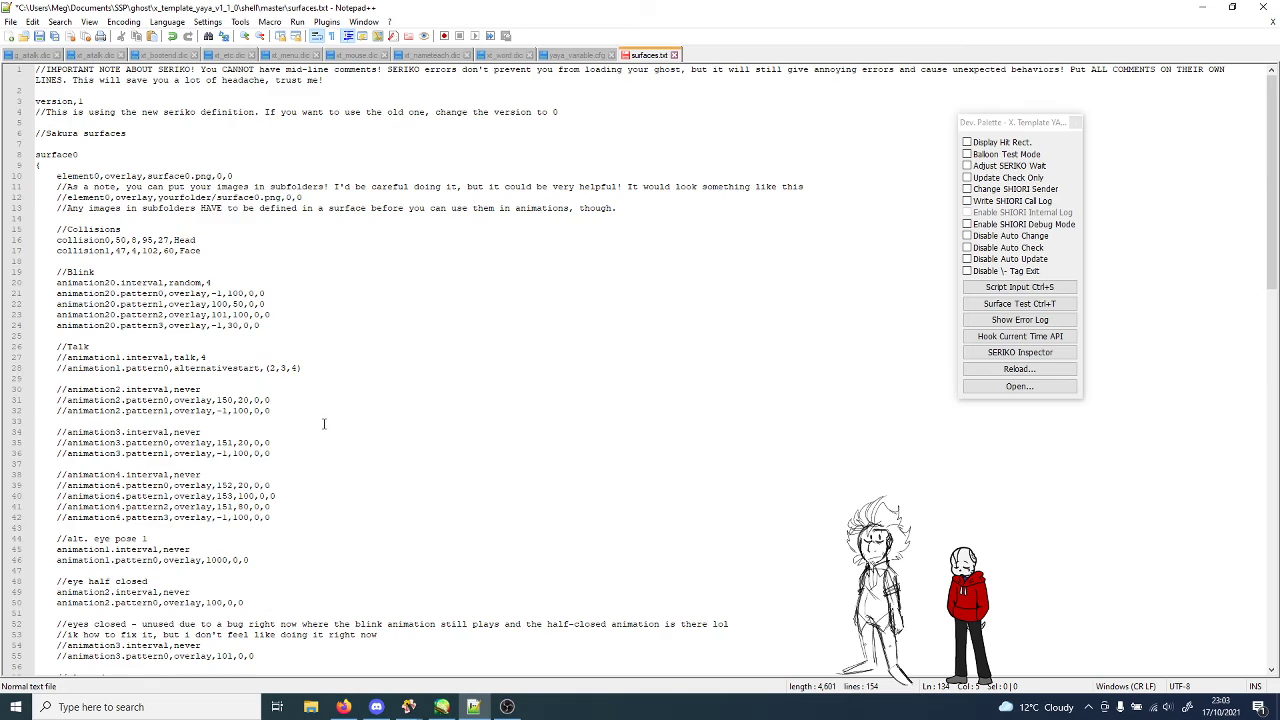
Step: Scroll through surfaces.txt, then bring up the OBS recorder window
{"action": "scroll", "scroll_direction": "down", "scroll_amount": 3}
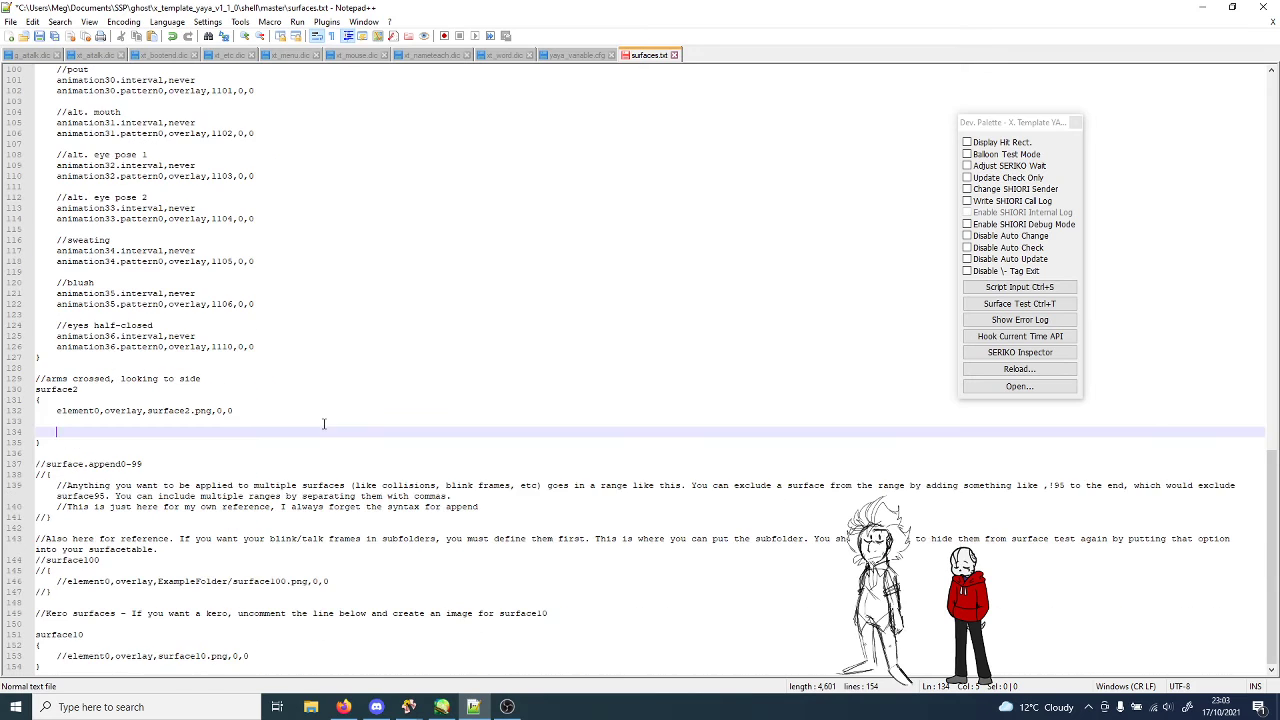
{"action": "scroll", "scroll_direction": "down", "scroll_amount": 3}
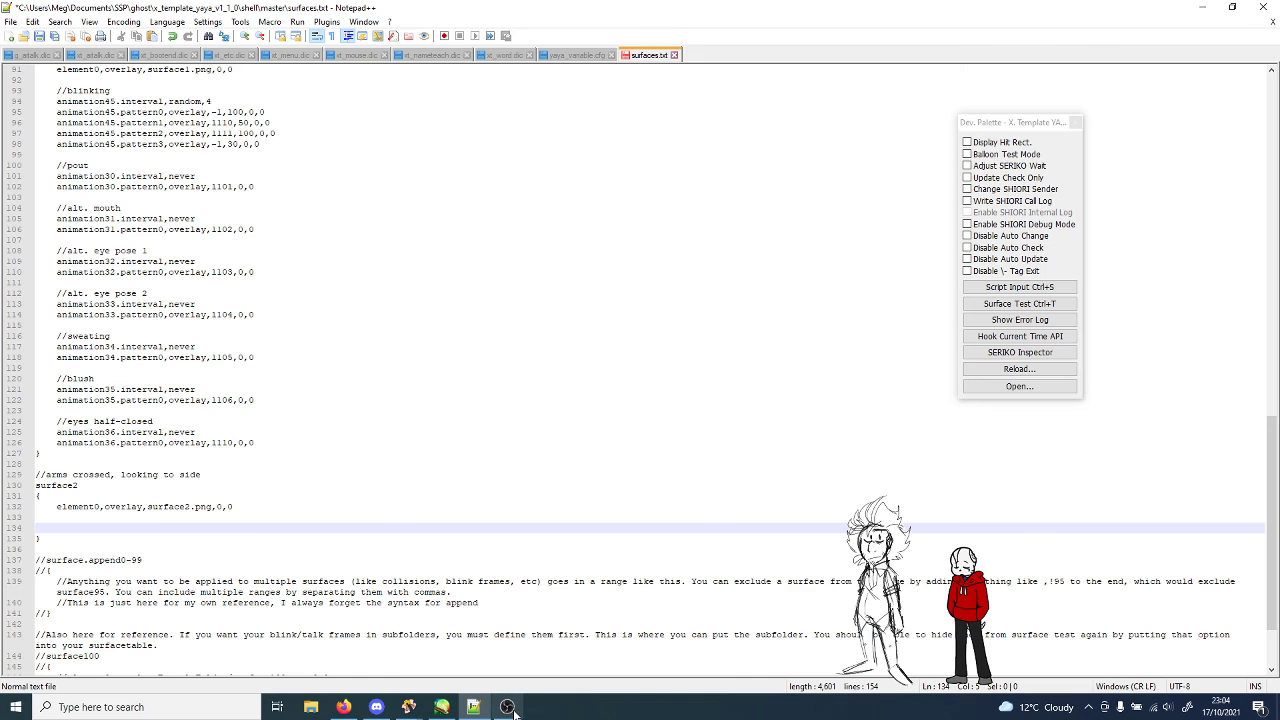
{"action": "left_click", "coordinate": [508, 707]}
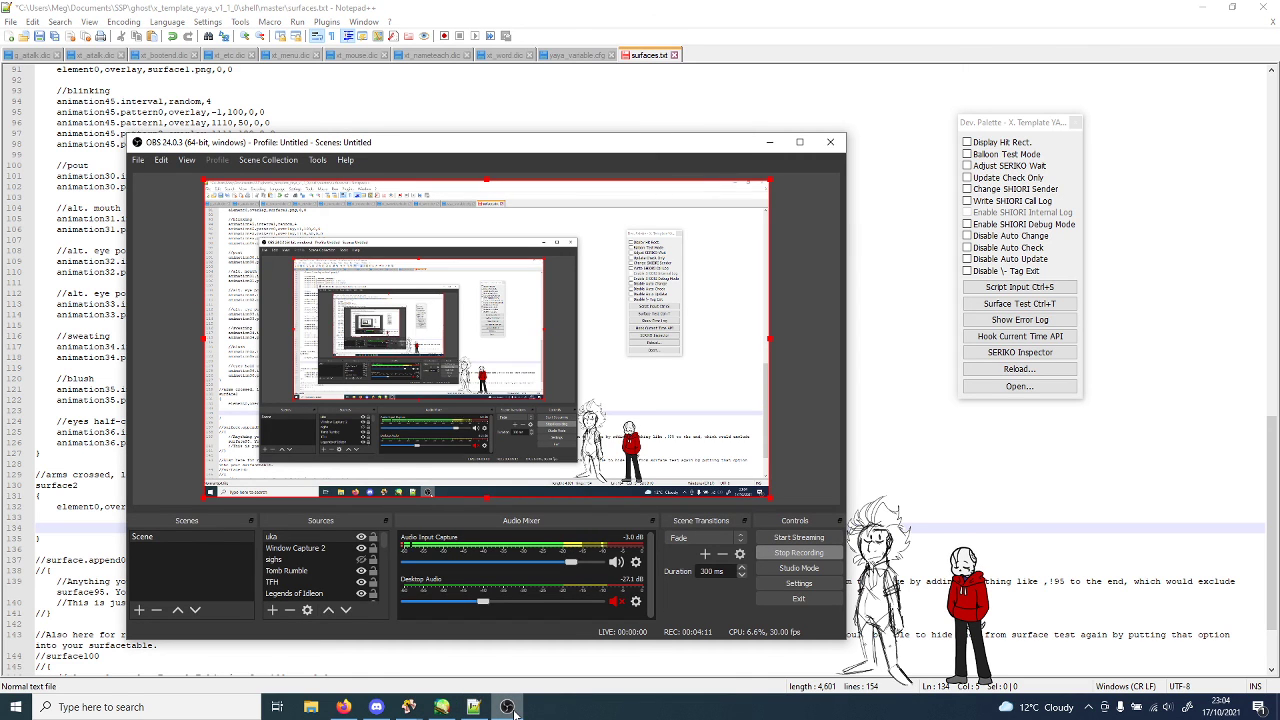